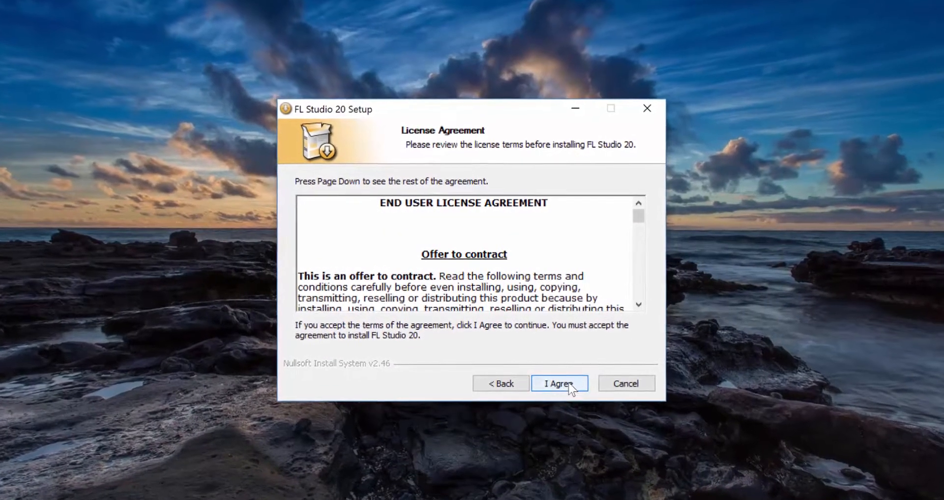
- Accept the FL Studio 20 license agreement with I Agree
left_click(558, 382)
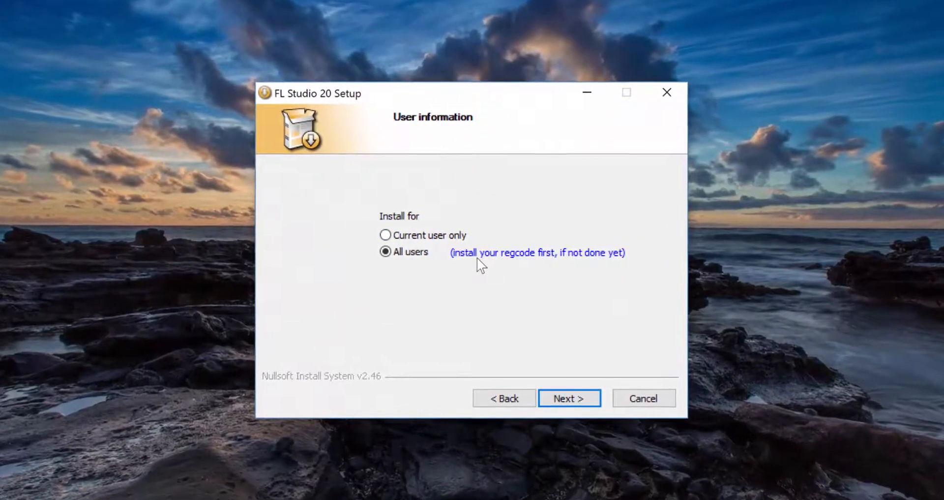
- Install for all users and enable Migrate previous settings in Choose Components, continuing to the install folder
left_click(569, 399)
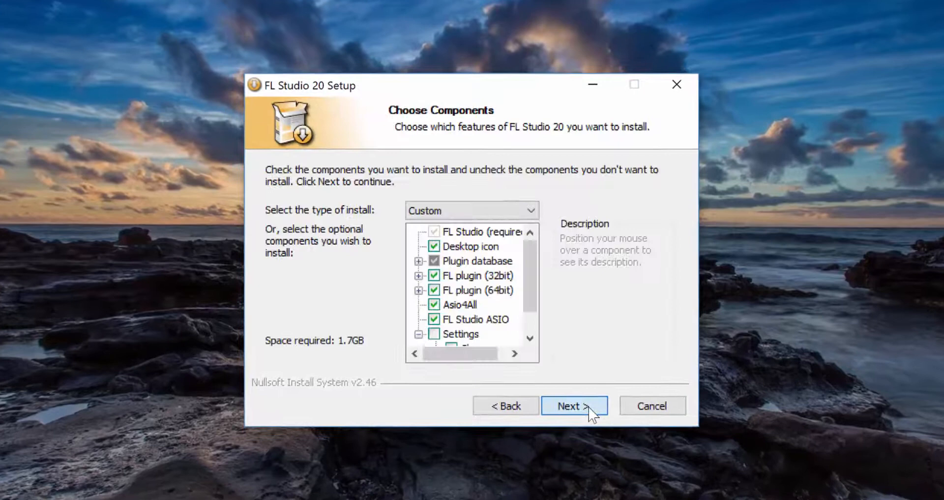
mouse_move(454, 202)
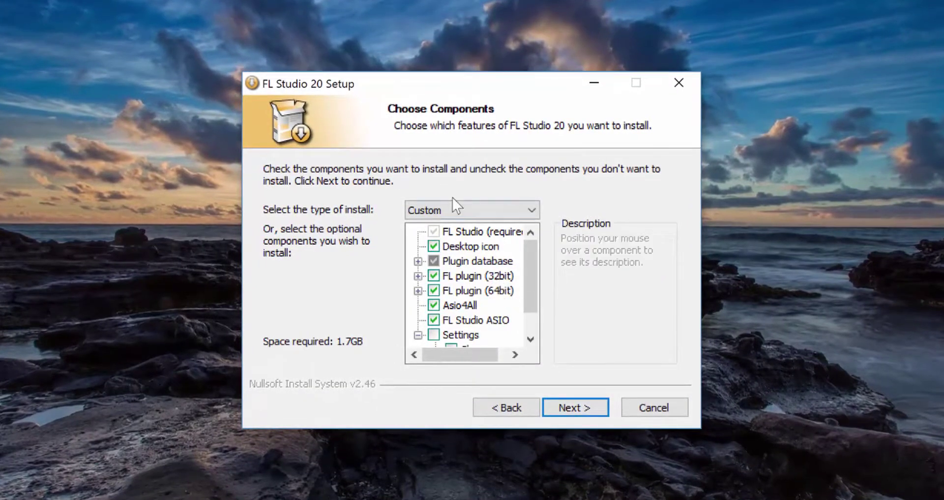
mouse_move(466, 246)
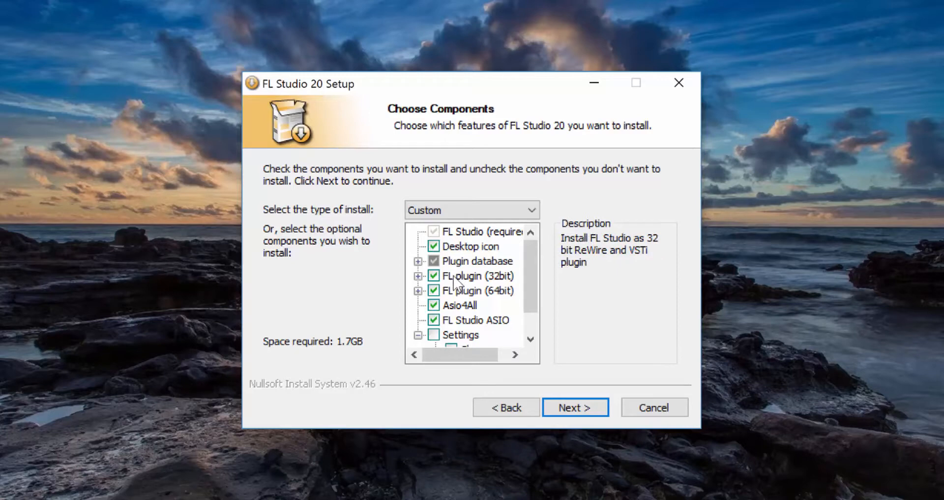
mouse_move(458, 306)
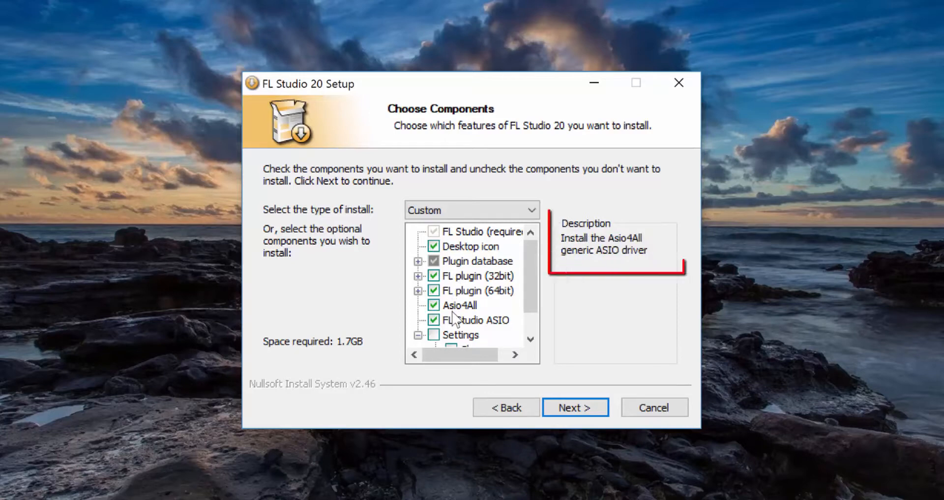
mouse_move(476, 319)
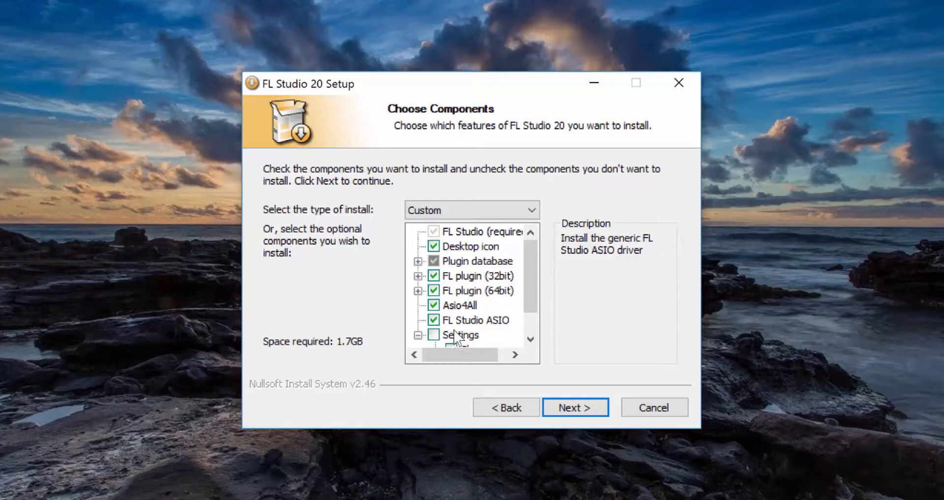
scroll("down", 3)
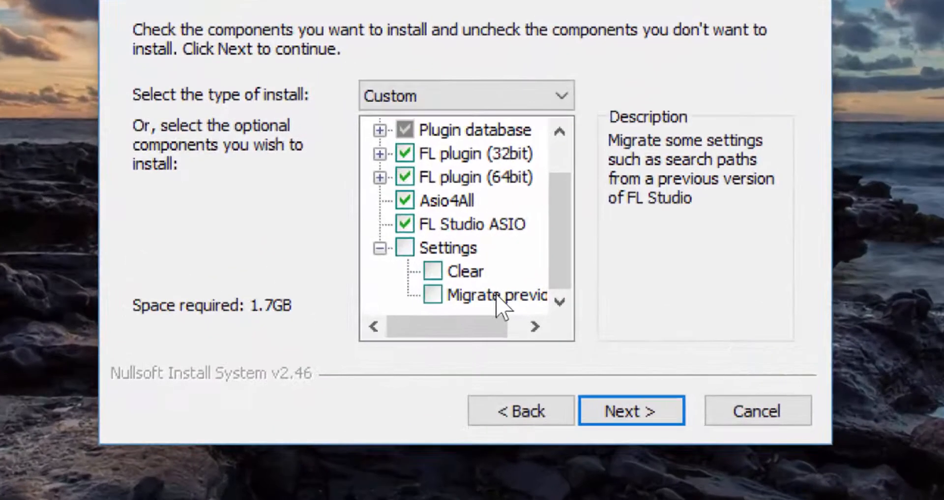
mouse_move(448, 310)
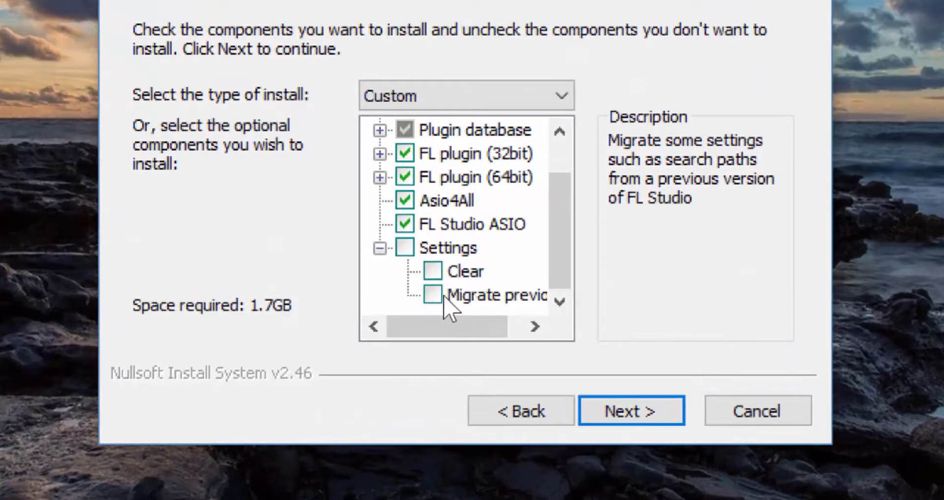
left_click(432, 295)
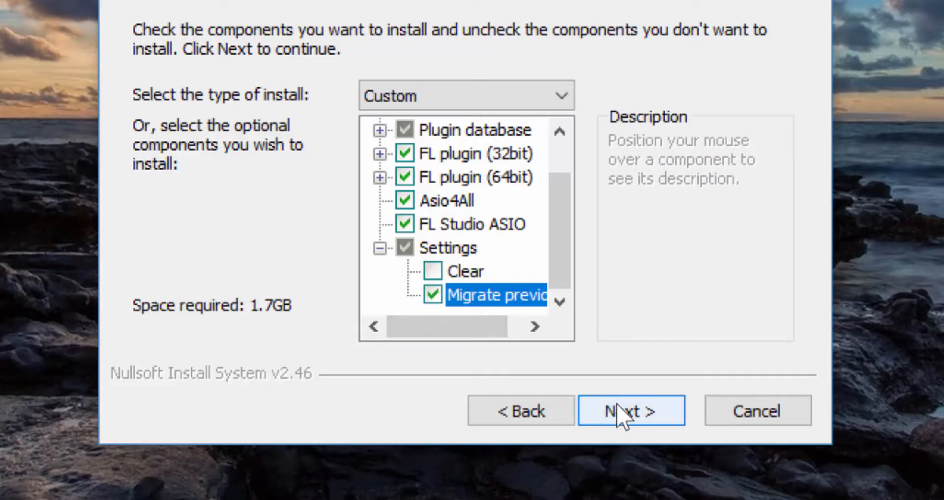
left_click(632, 411)
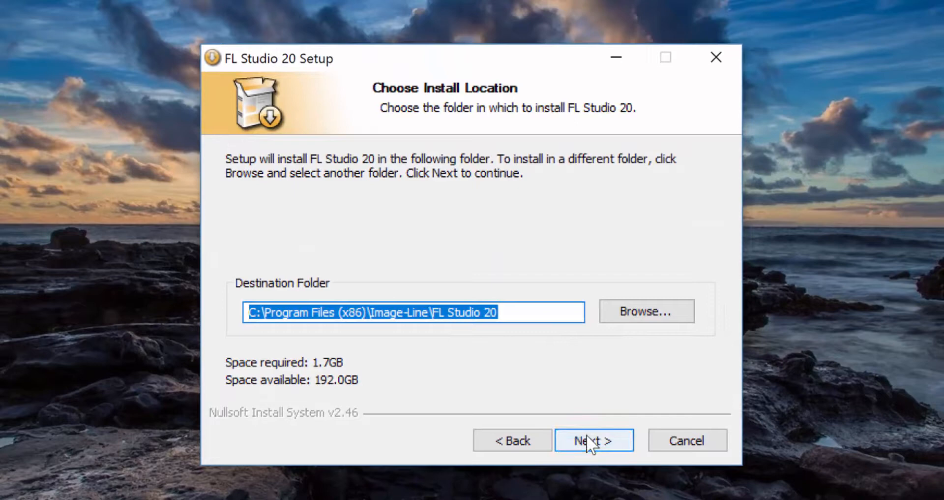
- Keep the default program, 32bit VST and 64bit VST folders and start installing
left_click(593, 440)
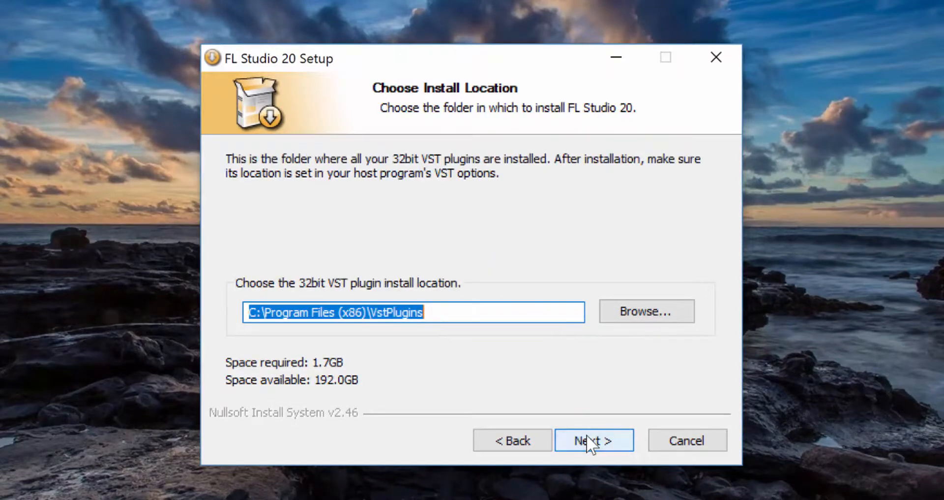
left_click(594, 440)
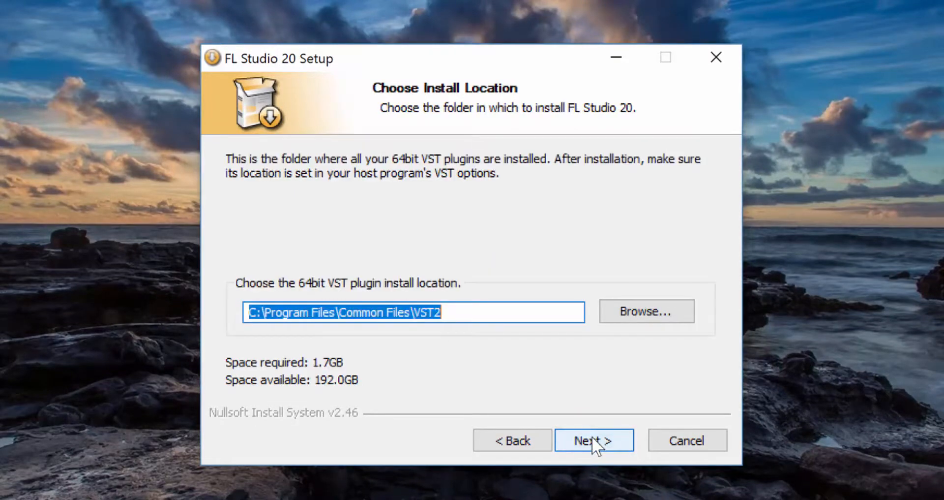
left_click(595, 440)
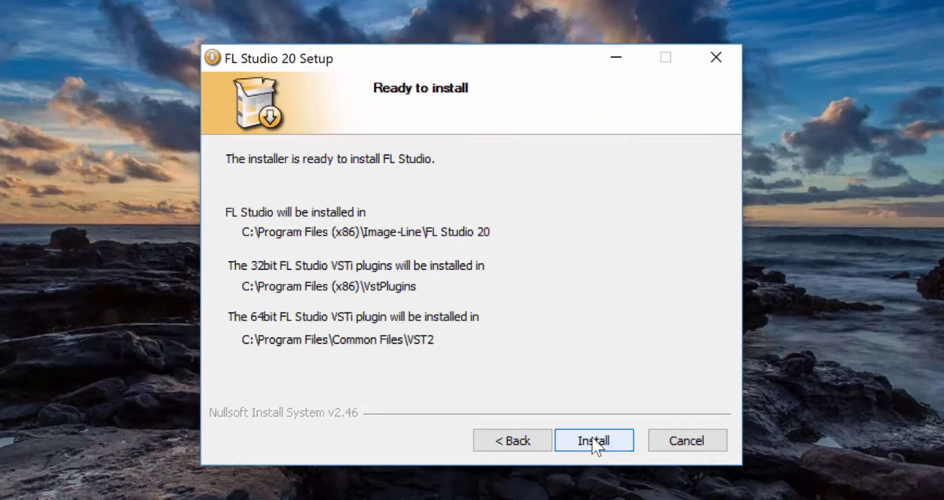
left_click(594, 440)
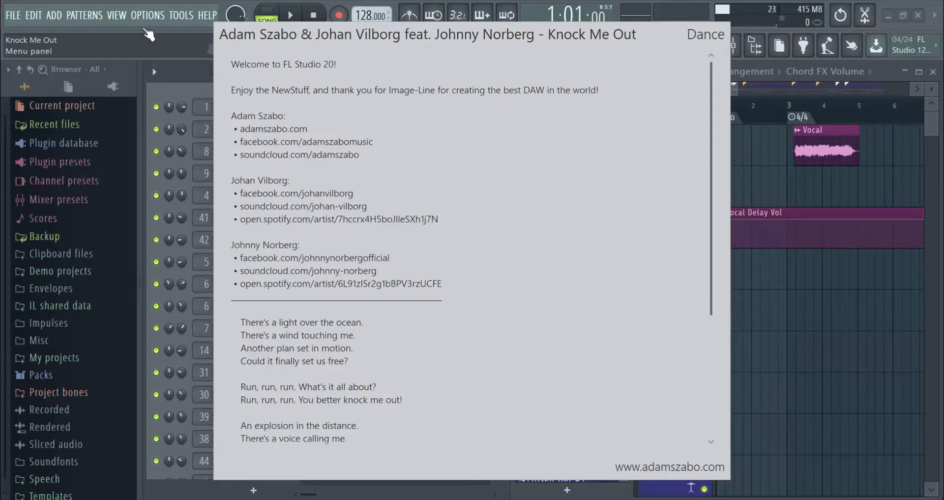
- Open HELP > About... to show the unregistered About screen with unlock options
left_click(208, 15)
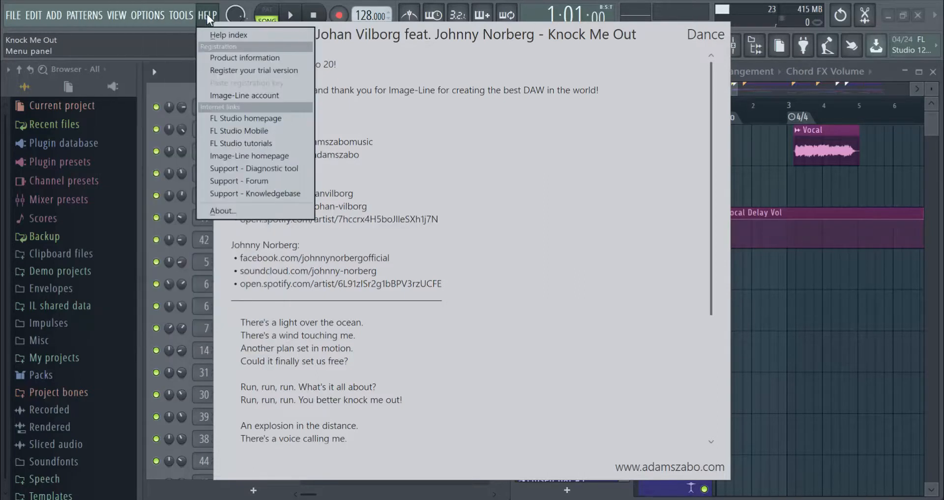
mouse_move(255, 193)
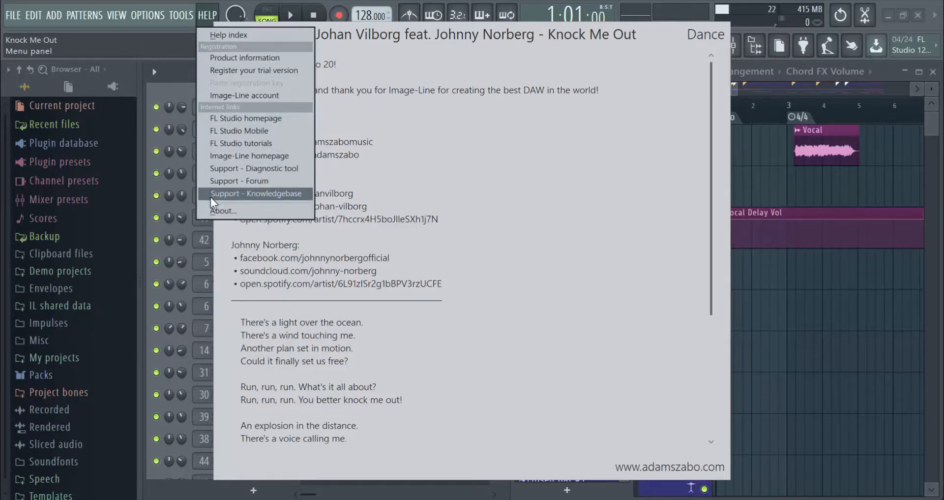
left_click(223, 211)
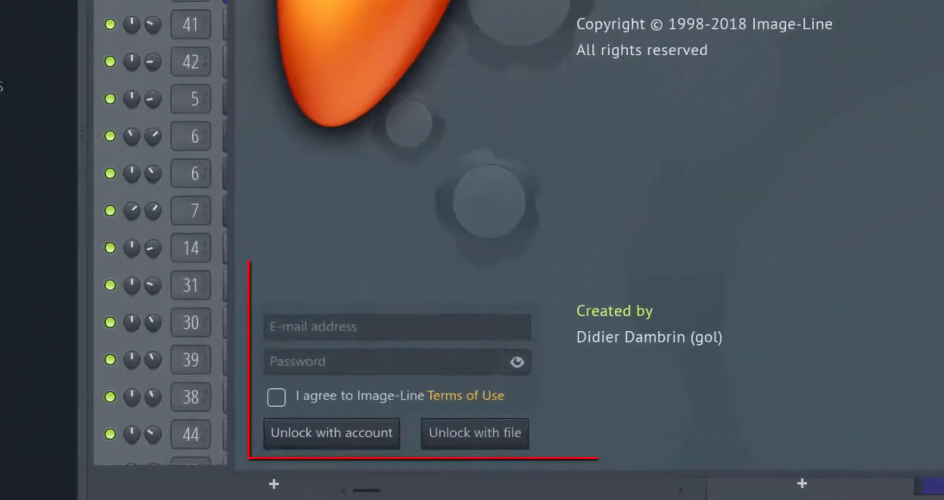
- Scroll the About screen to the Unlock with account / Unlock with file section
scroll("down", 3)
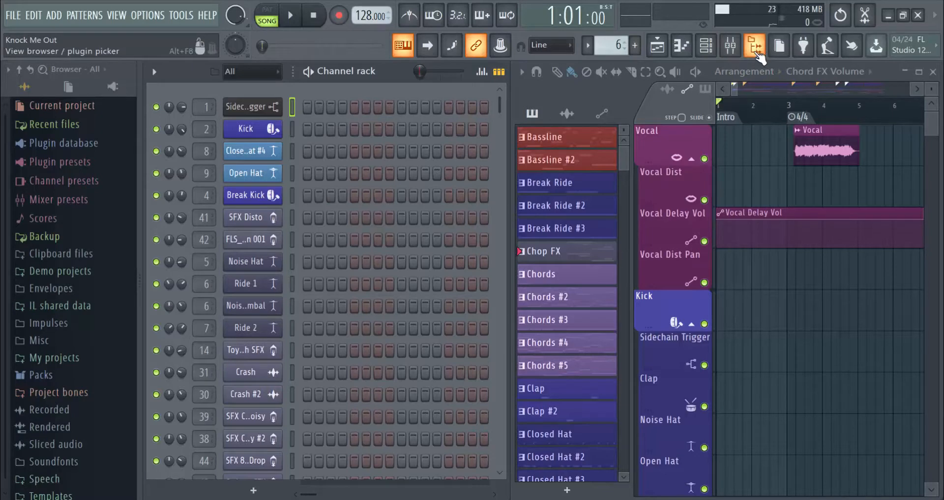
- Hide the browser panel and show the mixer with the Master track's effect chain
left_click(730, 47)
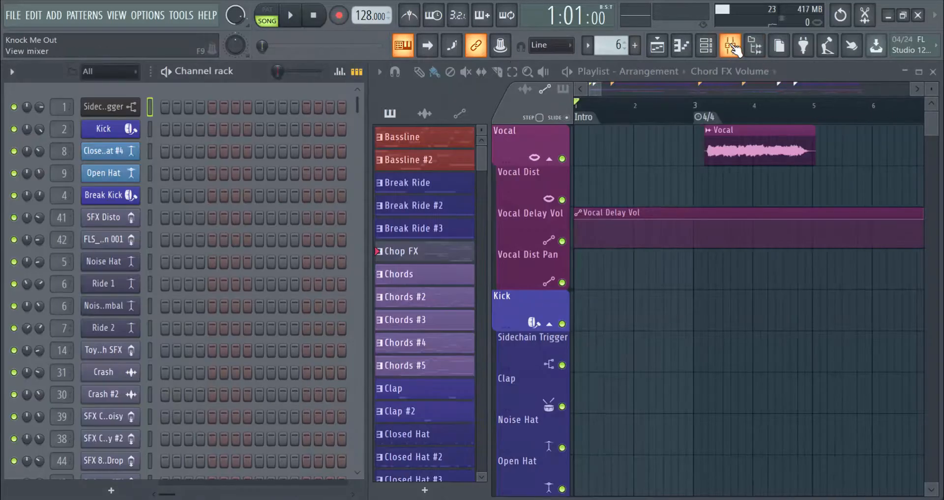
left_click(731, 46)
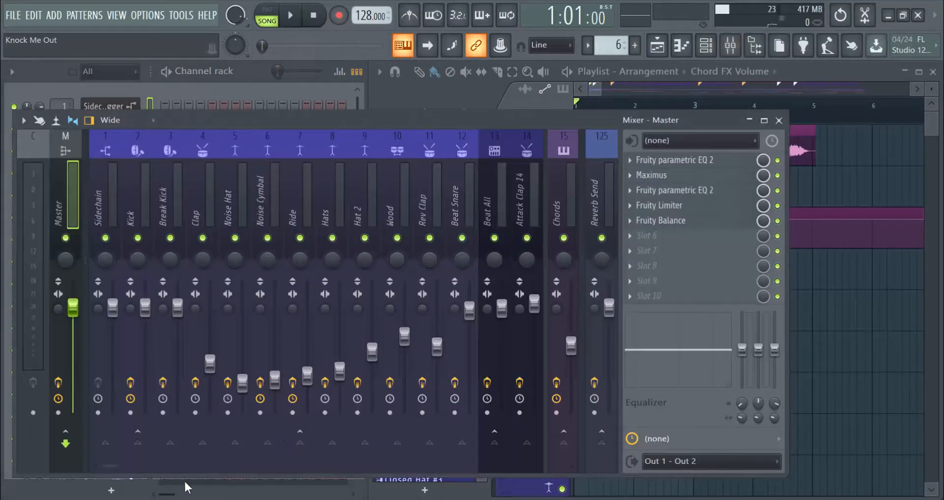
mouse_move(933, 20)
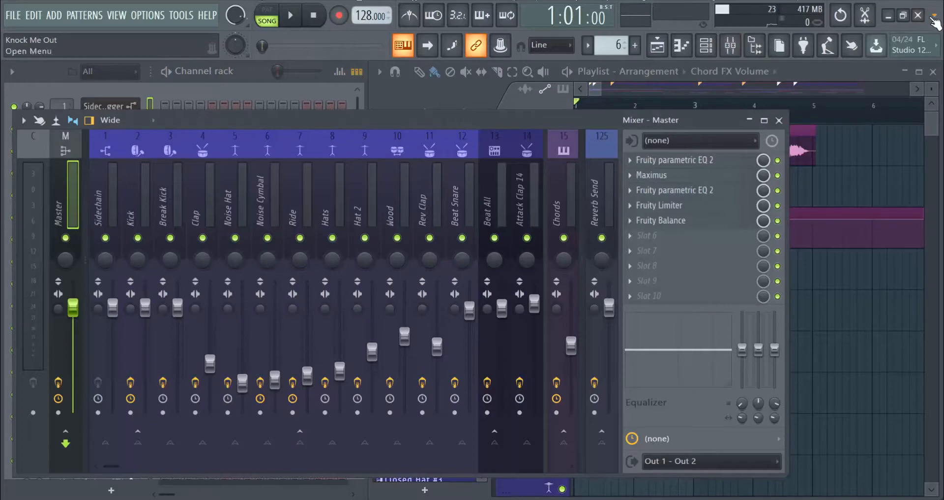